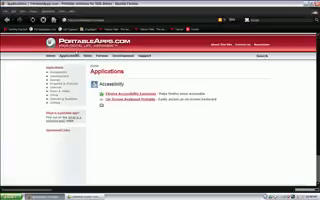
# Scroll down the Accessibility applications listing on PortableApps.com
pyautogui.scroll(-3)
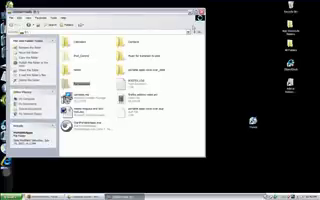
# Close the Explorer window showing the drive's portable app files
pyautogui.click(208, 18)
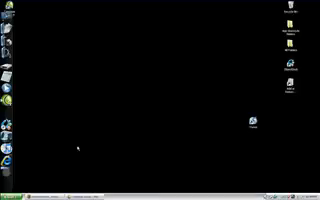